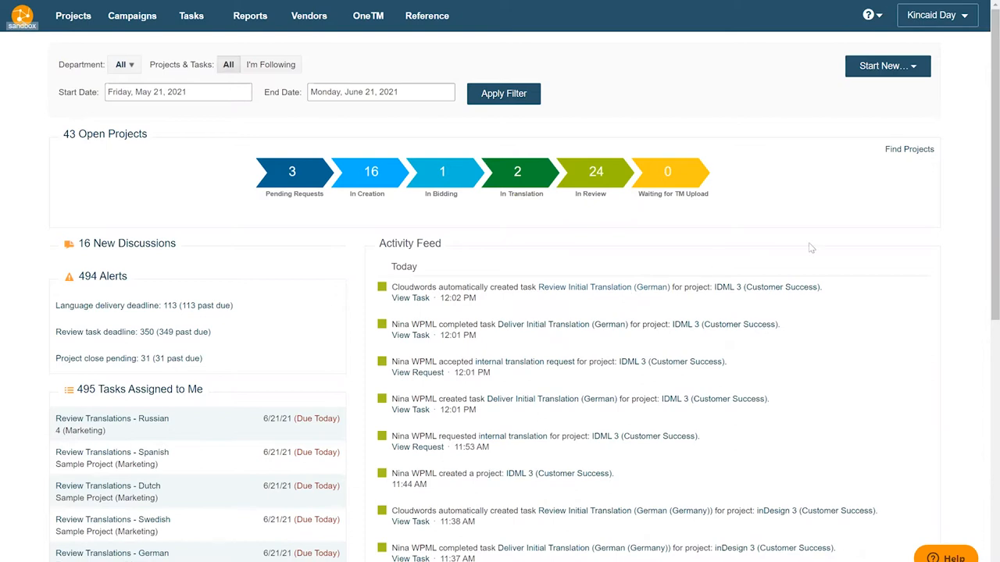
pyautogui.moveTo(843, 264)
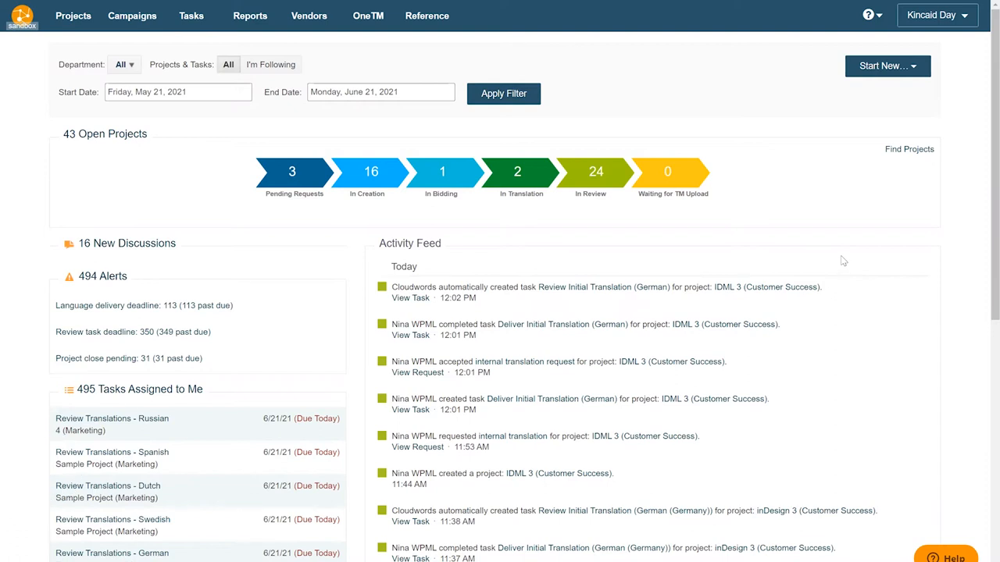
pyautogui.moveTo(889, 70)
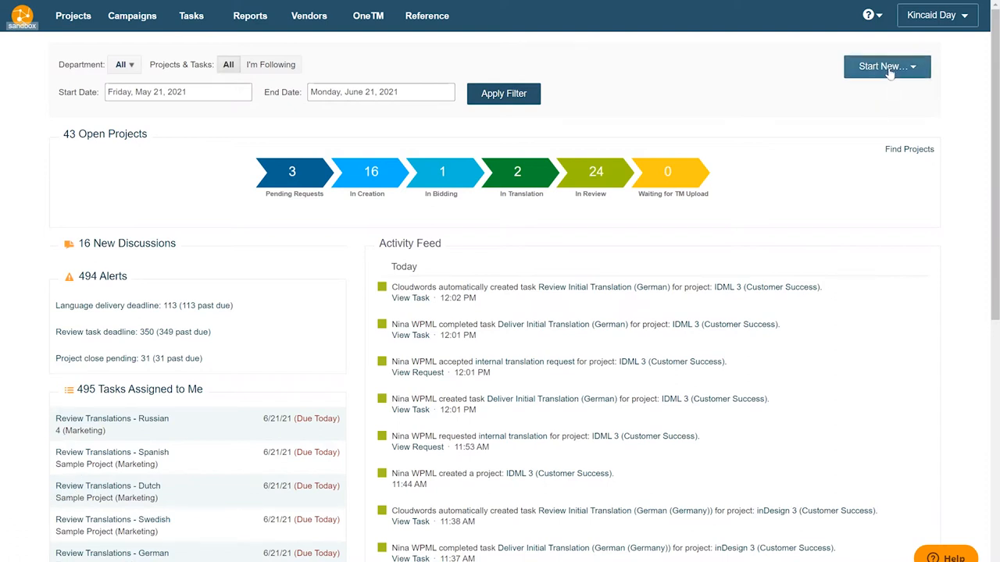
# Create project 'Demo' under Customer Success and continue to Source Materials
pyautogui.click(903, 65)
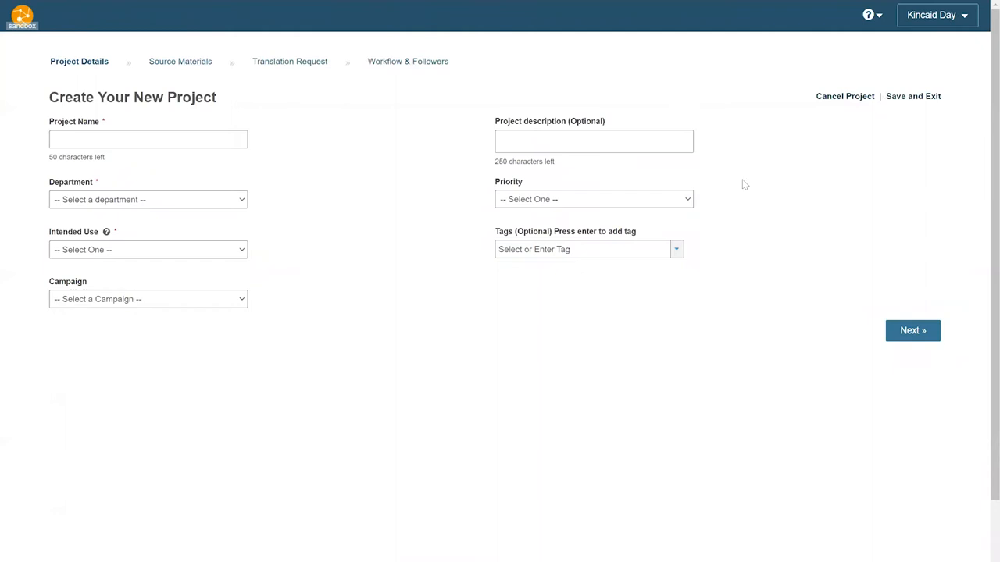
pyautogui.write('D')
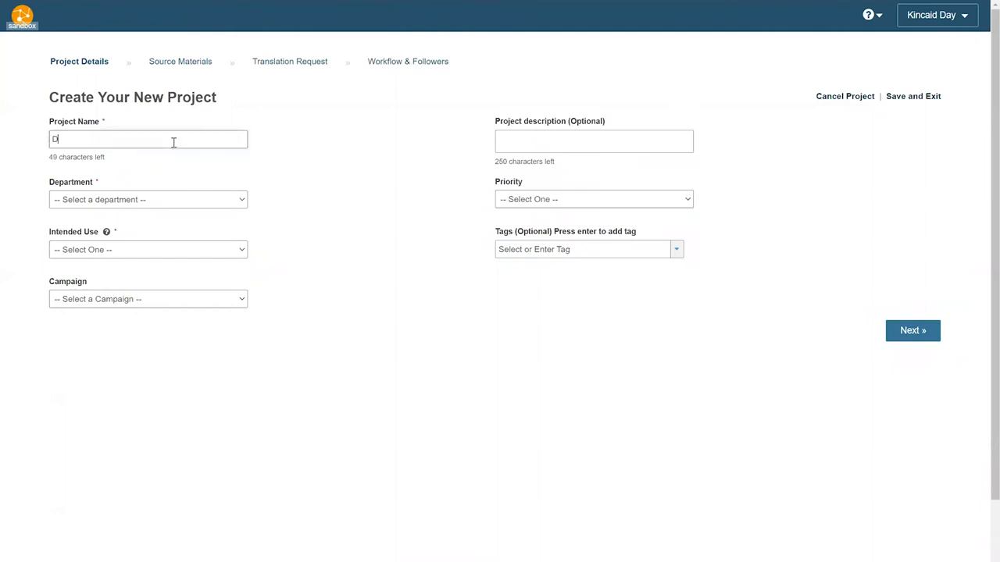
pyautogui.click(147, 200)
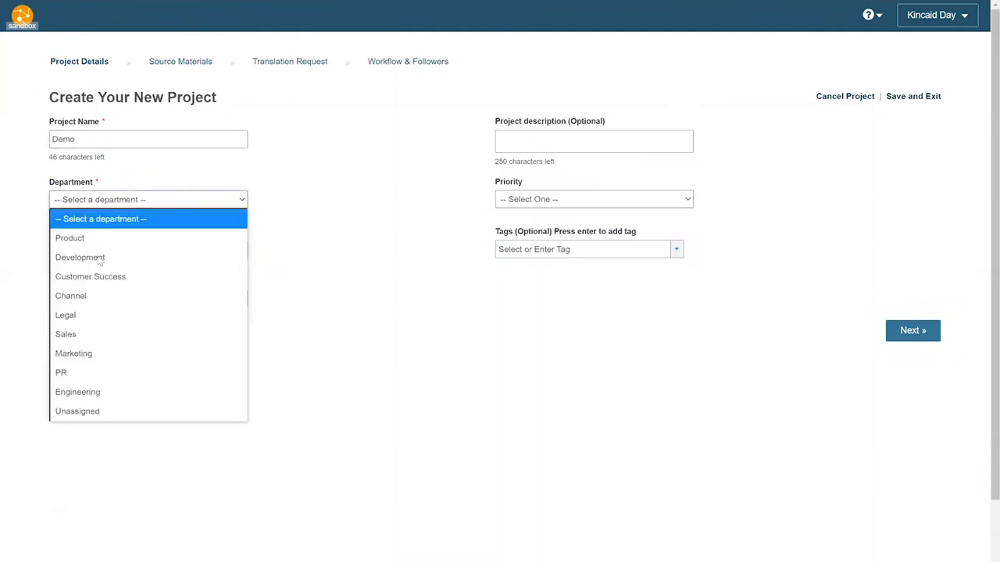
pyautogui.click(91, 276)
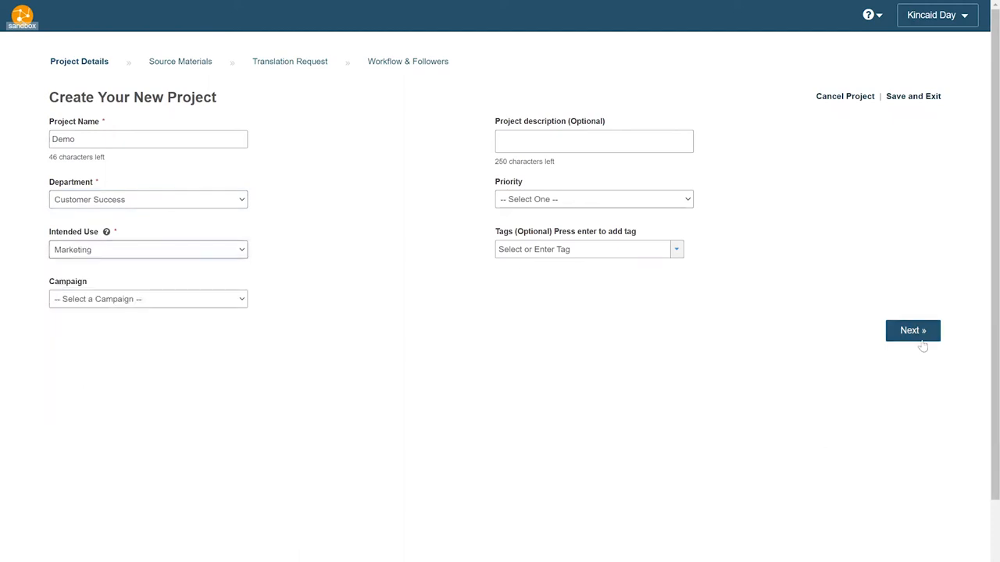
pyautogui.click(912, 331)
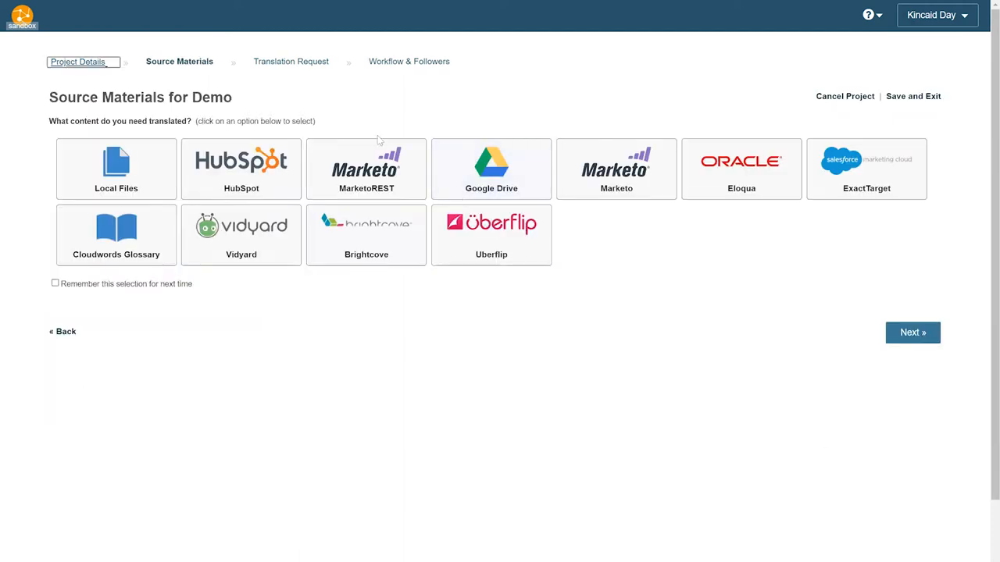
# Choose Local Files as the content source and proceed to the upload form
pyautogui.click(115, 168)
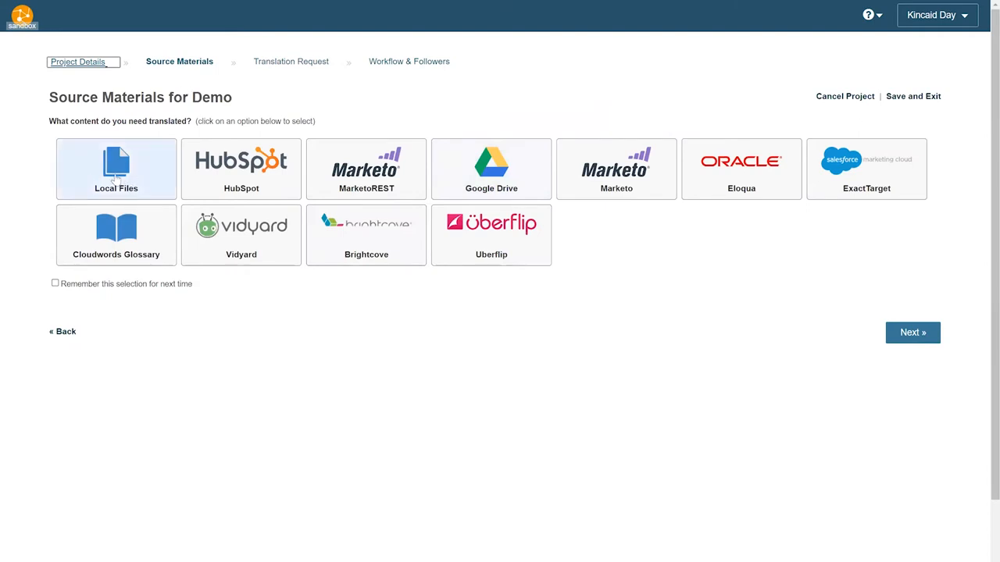
pyautogui.click(115, 169)
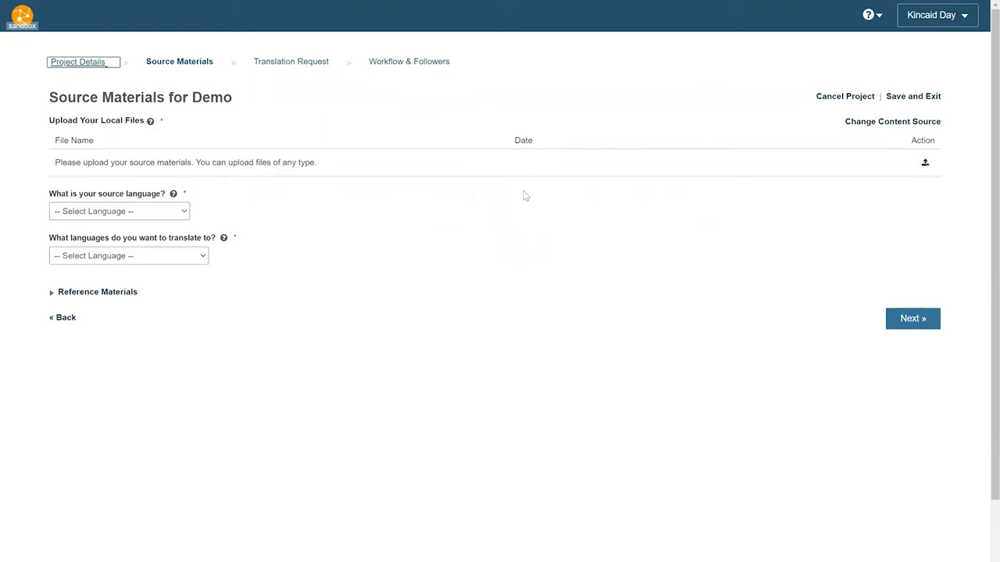
pyautogui.moveTo(405, 553)
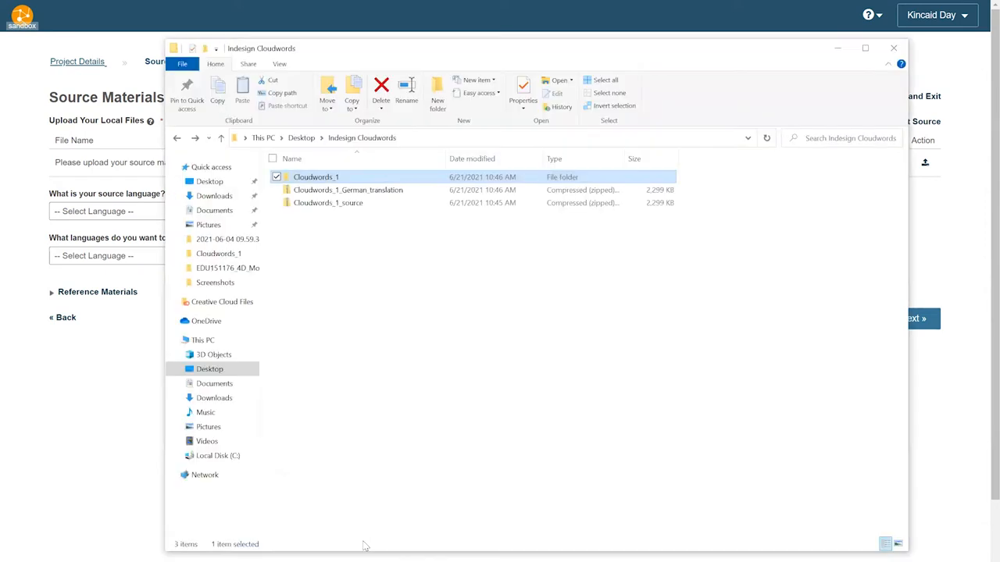
# Browse the Cloudwords_1 folder and return to the Indesign Cloudwords folder
pyautogui.doubleClick(309, 176)
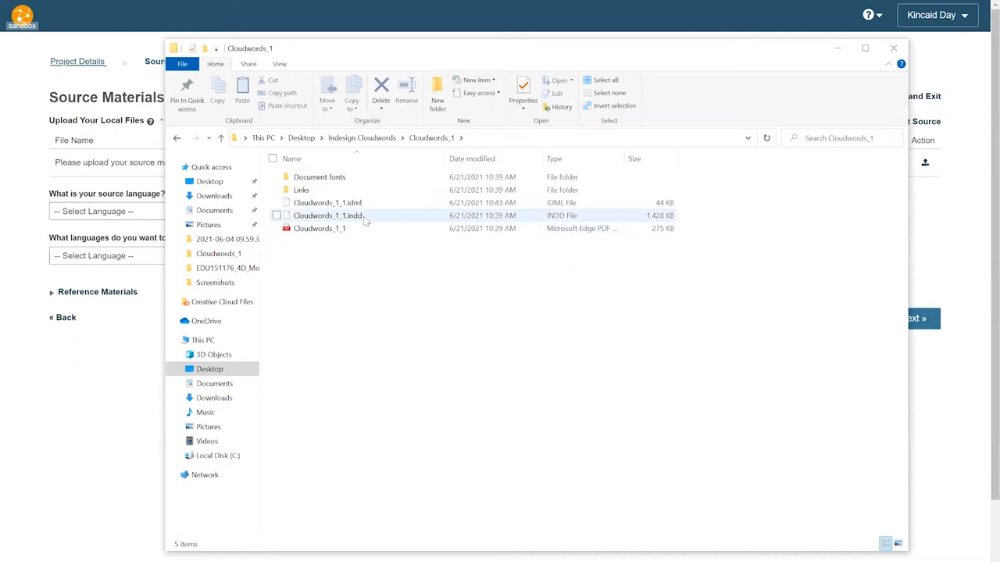
pyautogui.moveTo(327, 203)
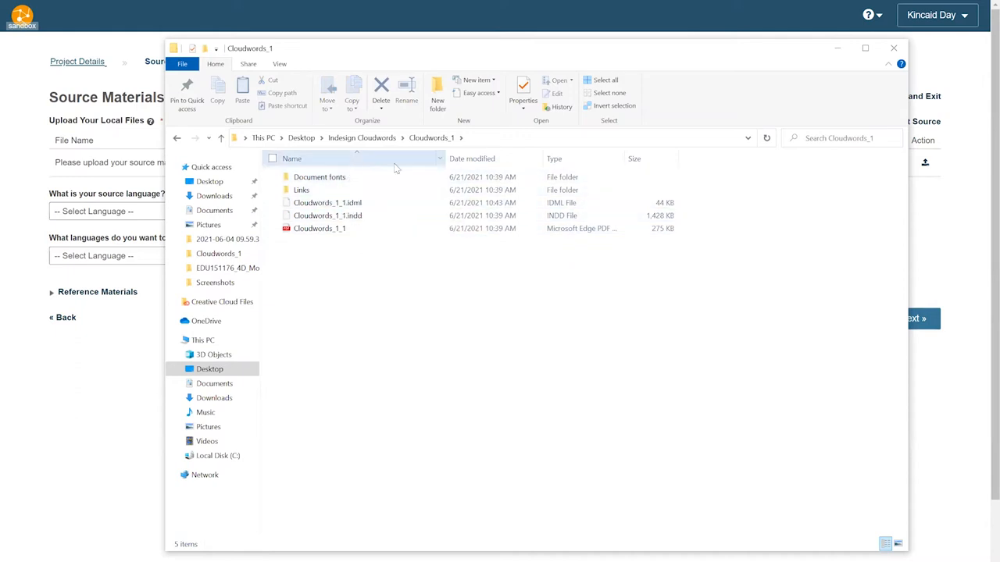
pyautogui.click(179, 138)
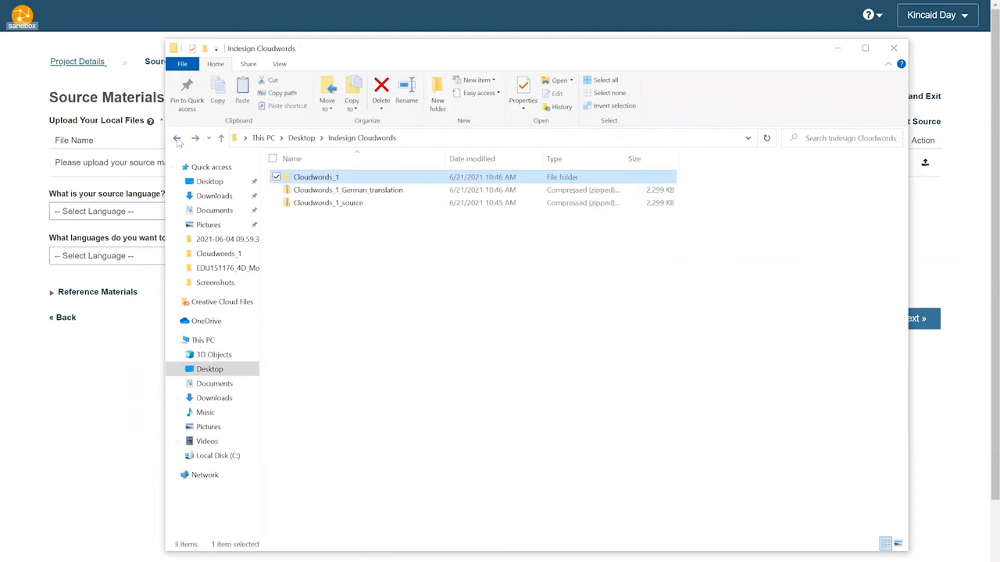
pyautogui.moveTo(328, 203)
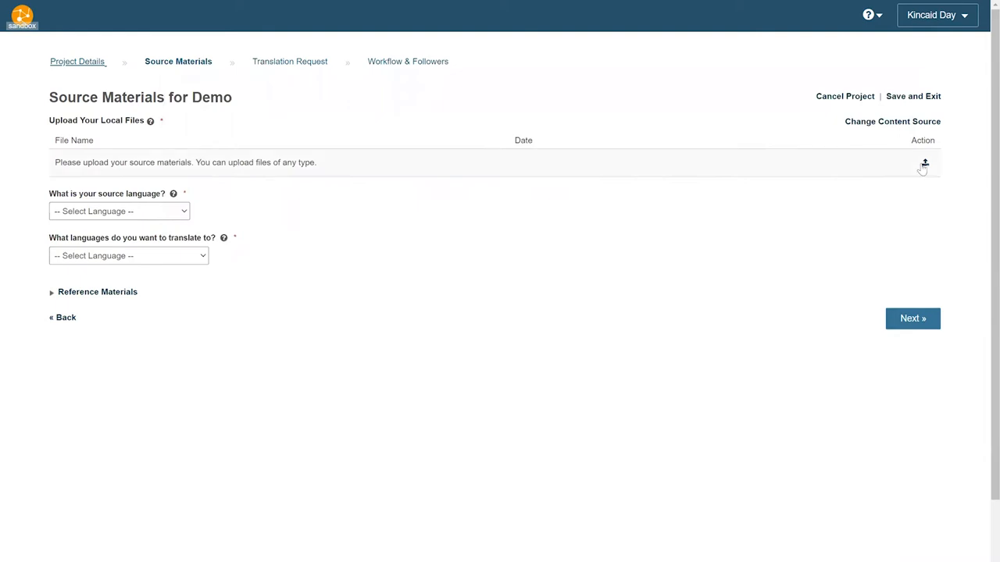
# Upload Cloudwords_1_source.zip as the Demo project's InDesign source file
pyautogui.click(921, 162)
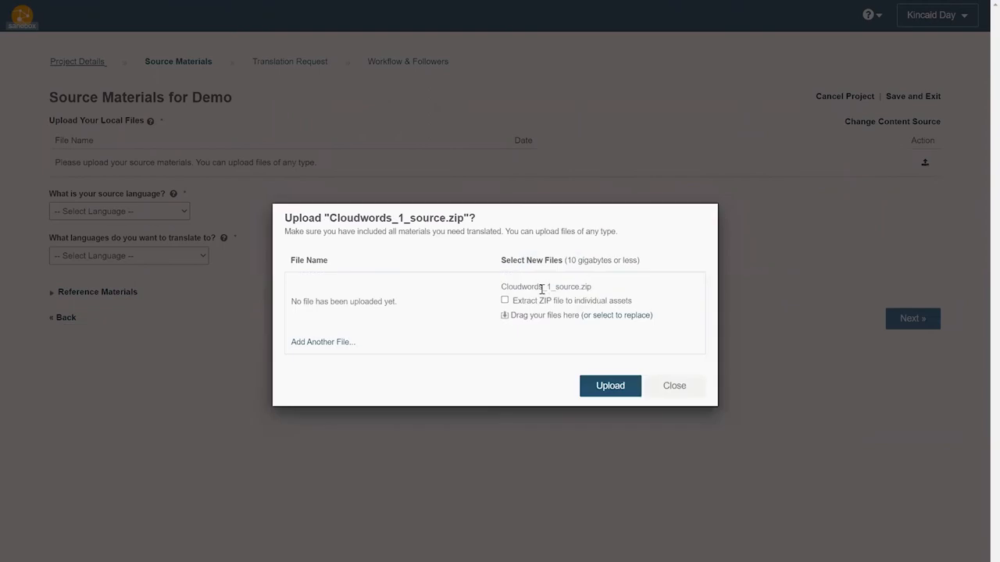
pyautogui.click(609, 386)
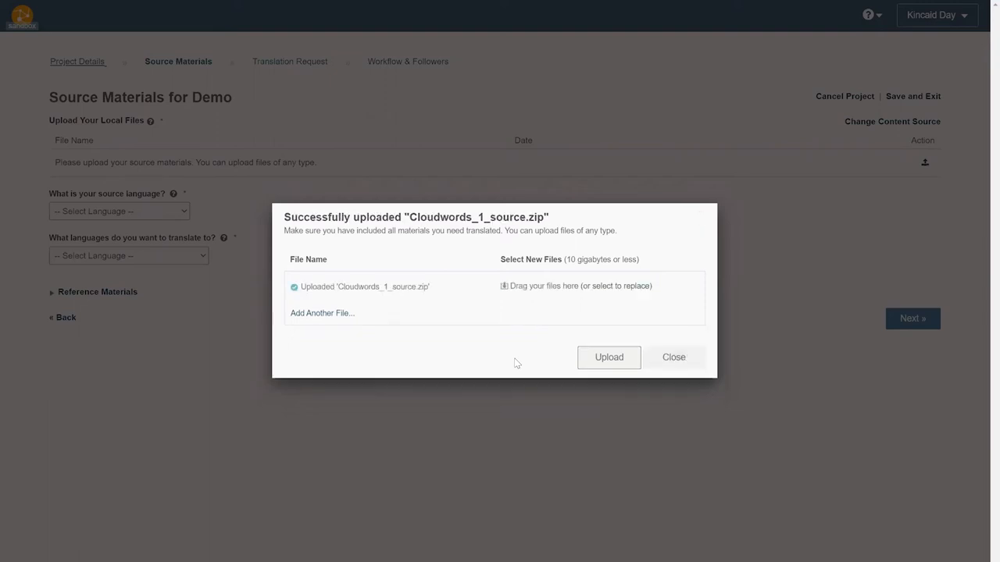
pyautogui.click(674, 357)
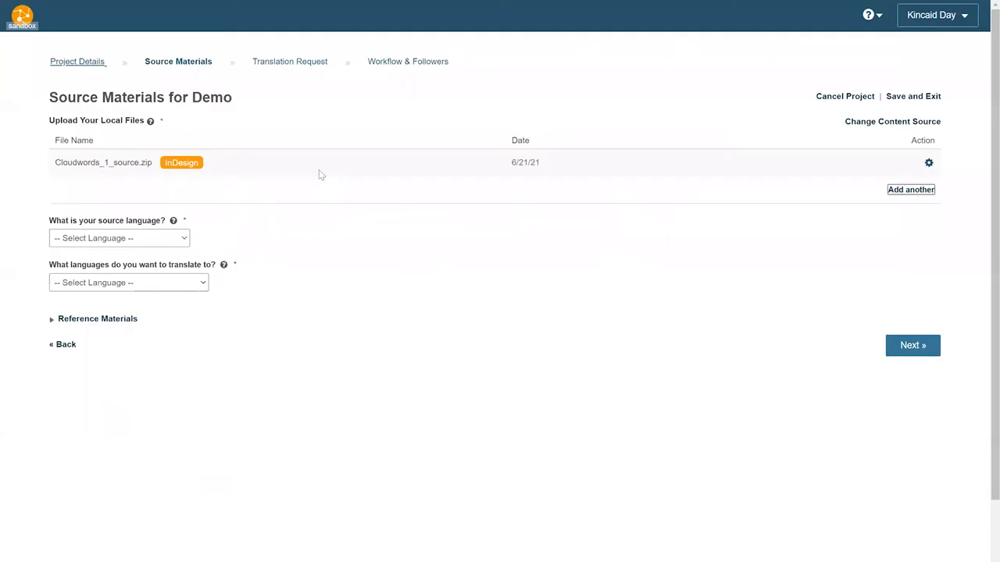
pyautogui.moveTo(206, 168)
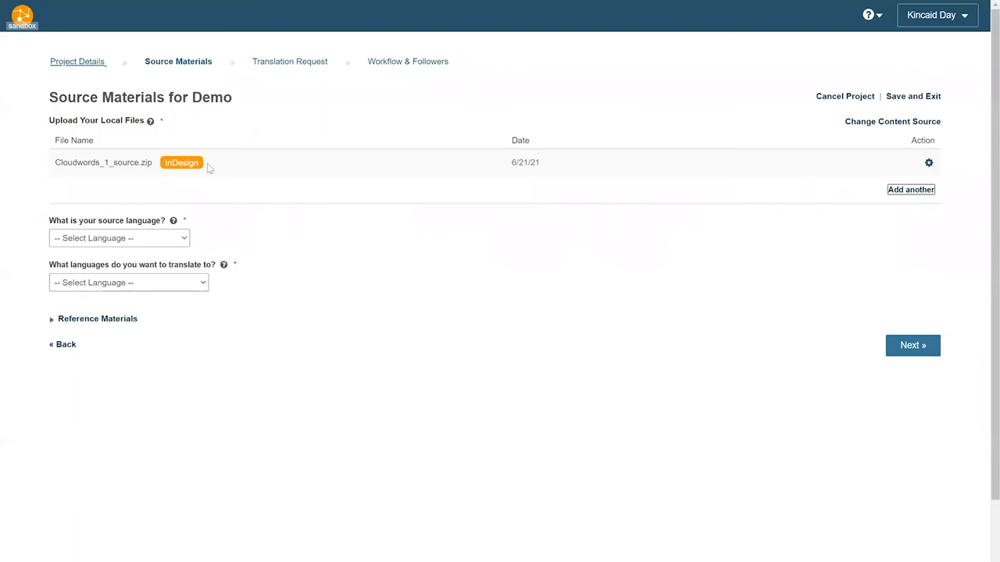
# Set English (US) source and German target, then continue to the translation request
pyautogui.click(119, 237)
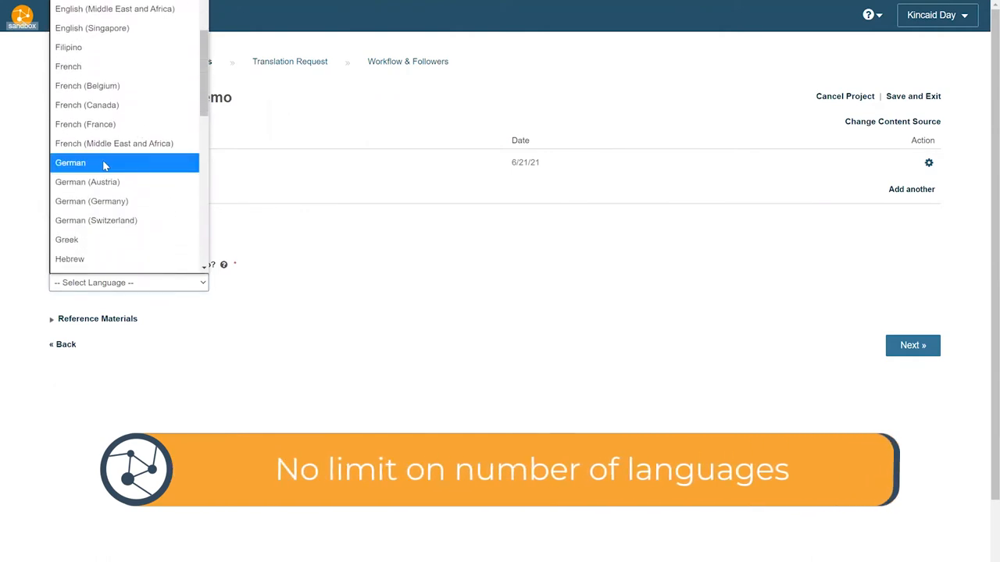
pyautogui.click(71, 162)
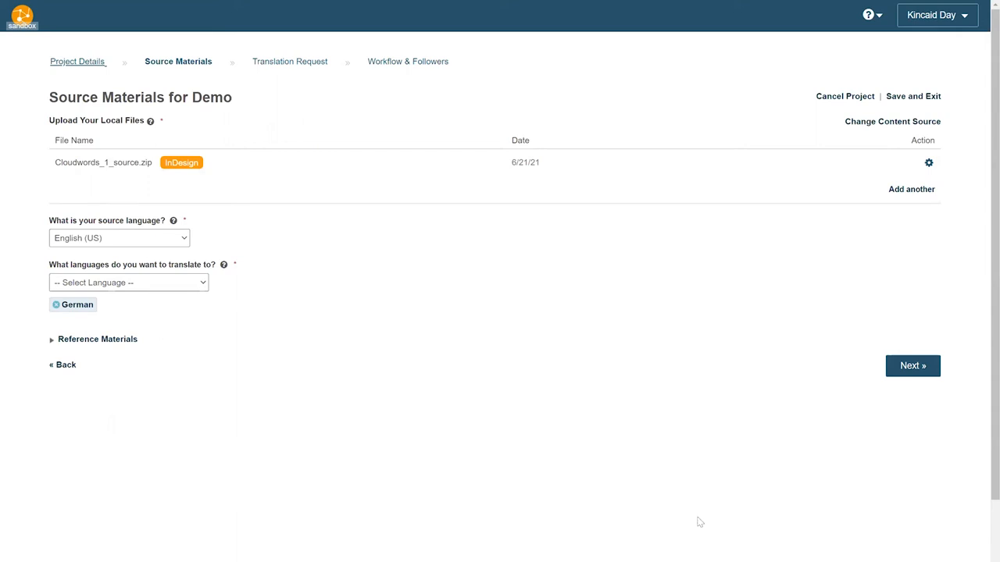
pyautogui.click(912, 365)
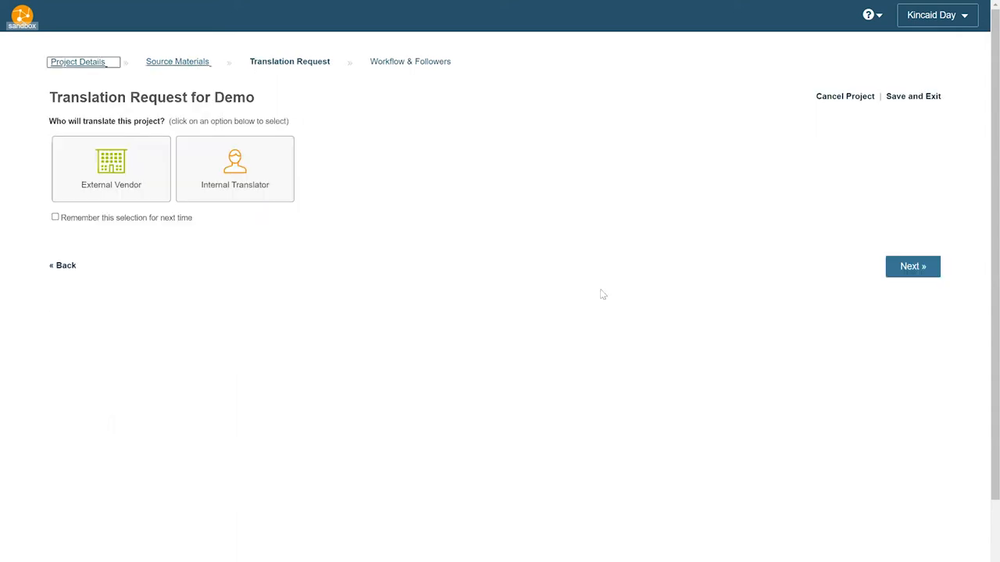
# Request translation from Acme Translations without quotes and set the initial translation date
pyautogui.click(111, 168)
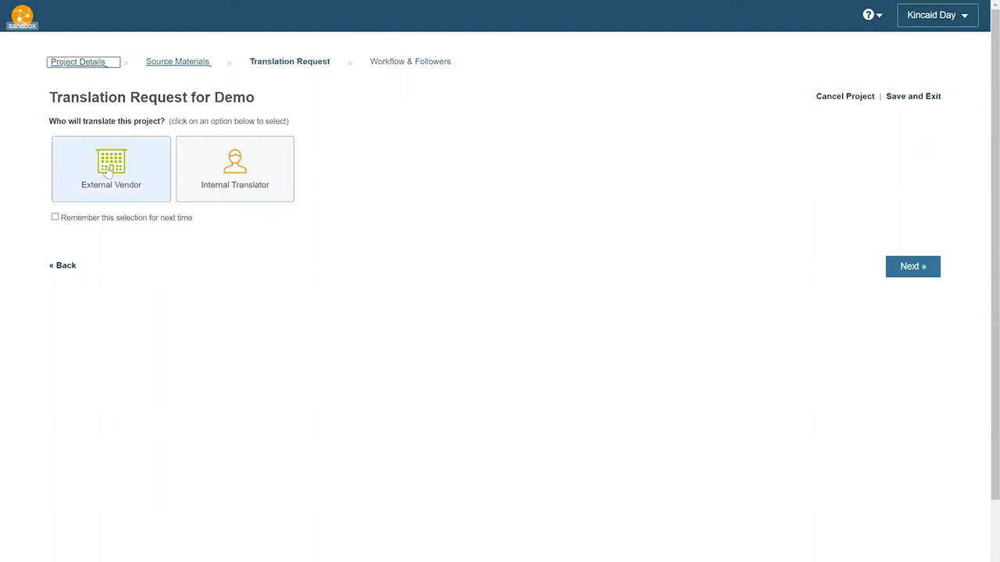
pyautogui.click(912, 266)
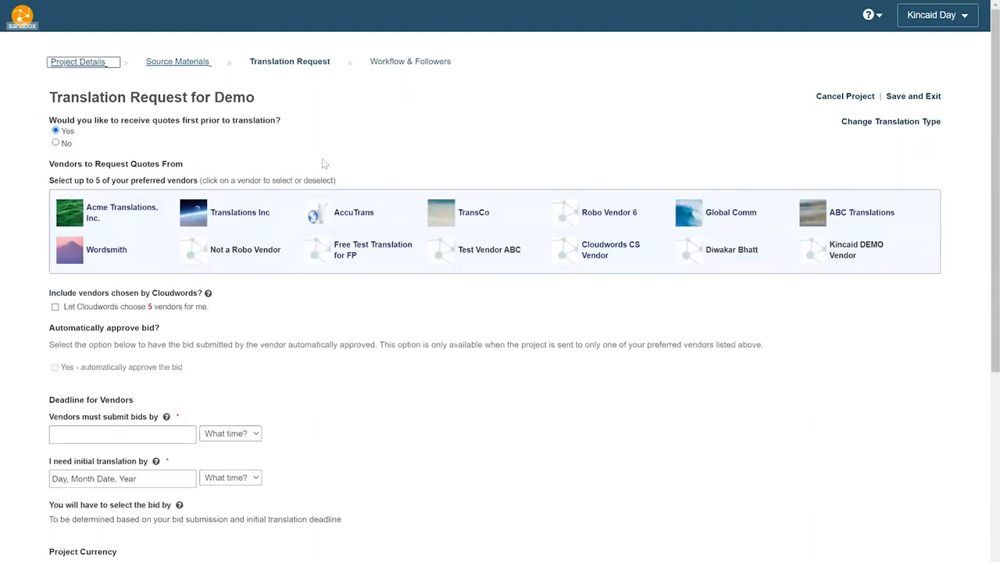
pyautogui.moveTo(423, 300)
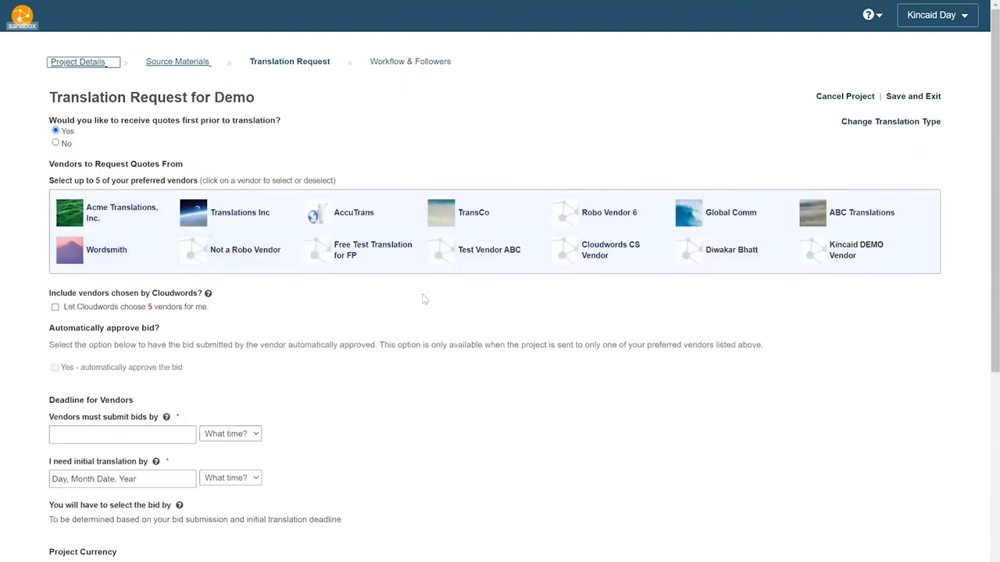
pyautogui.moveTo(628, 301)
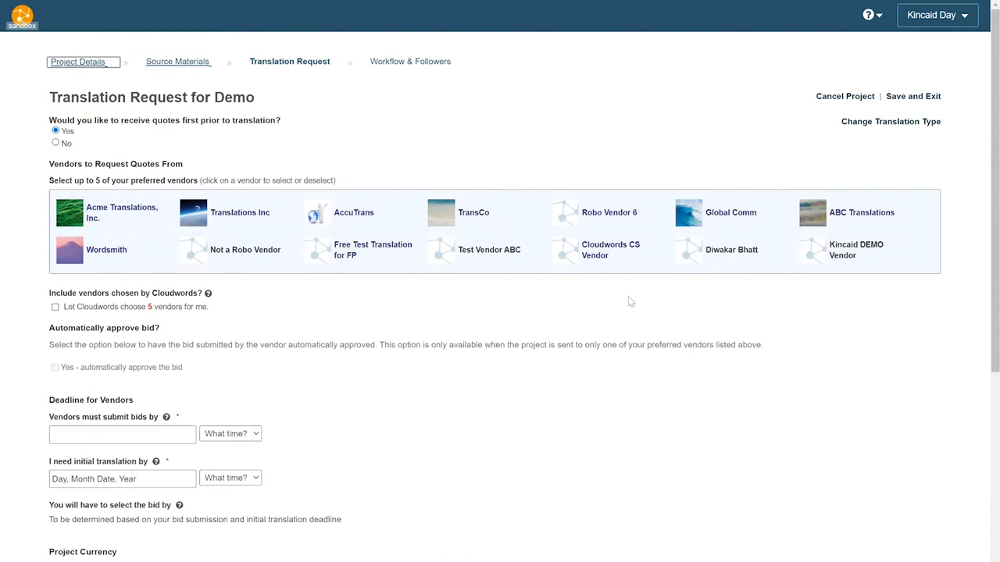
pyautogui.moveTo(534, 303)
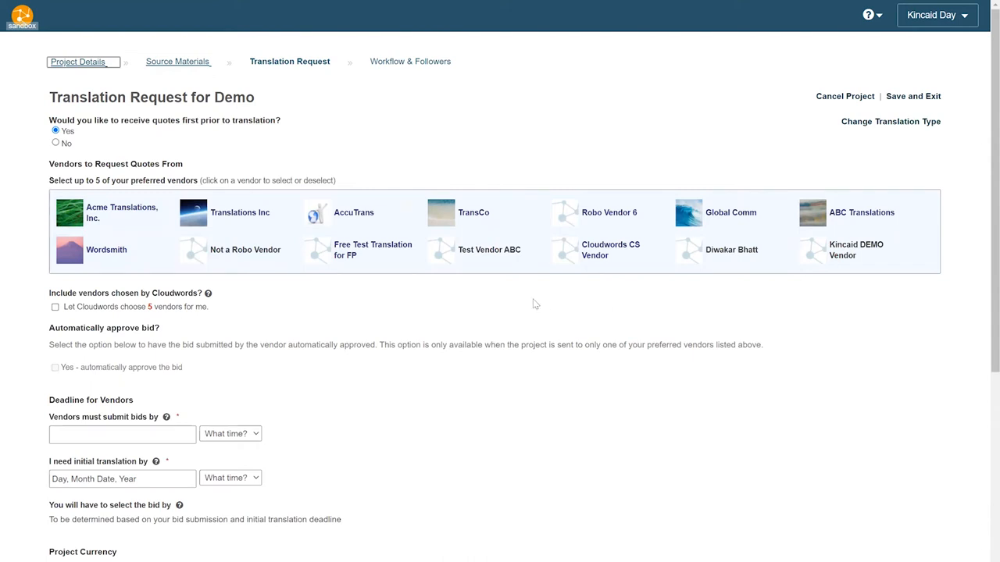
pyautogui.moveTo(500, 289)
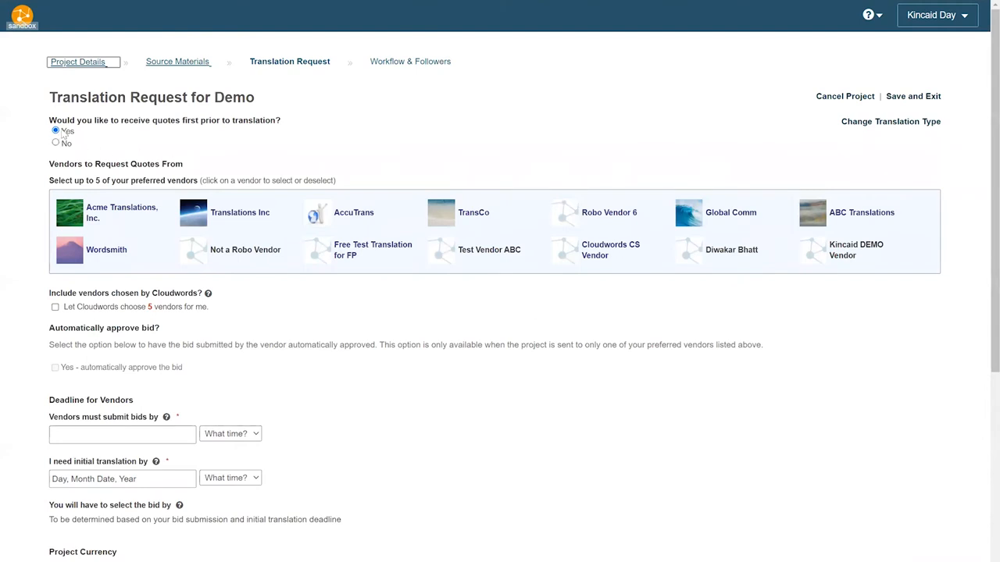
pyautogui.click(54, 144)
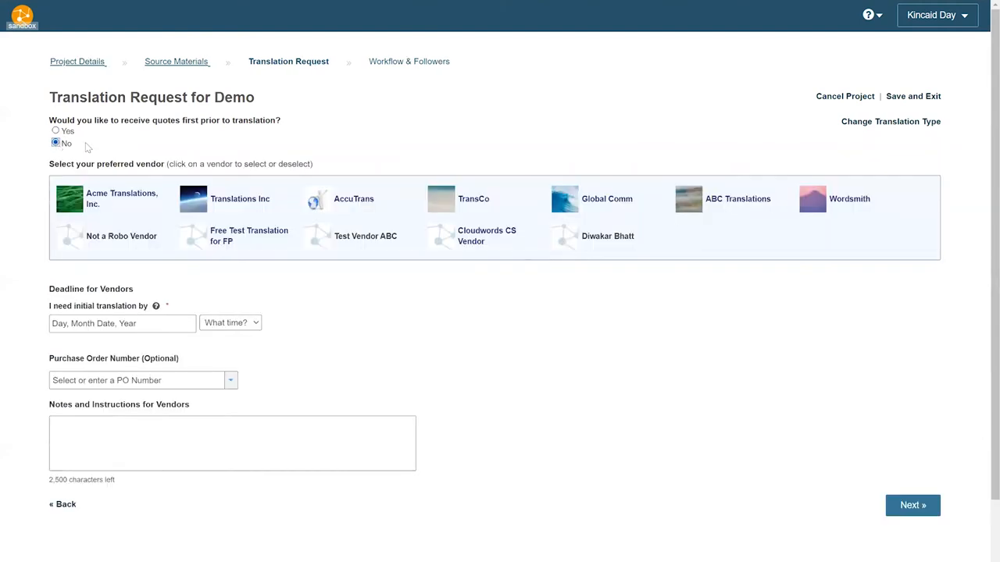
pyautogui.click(109, 200)
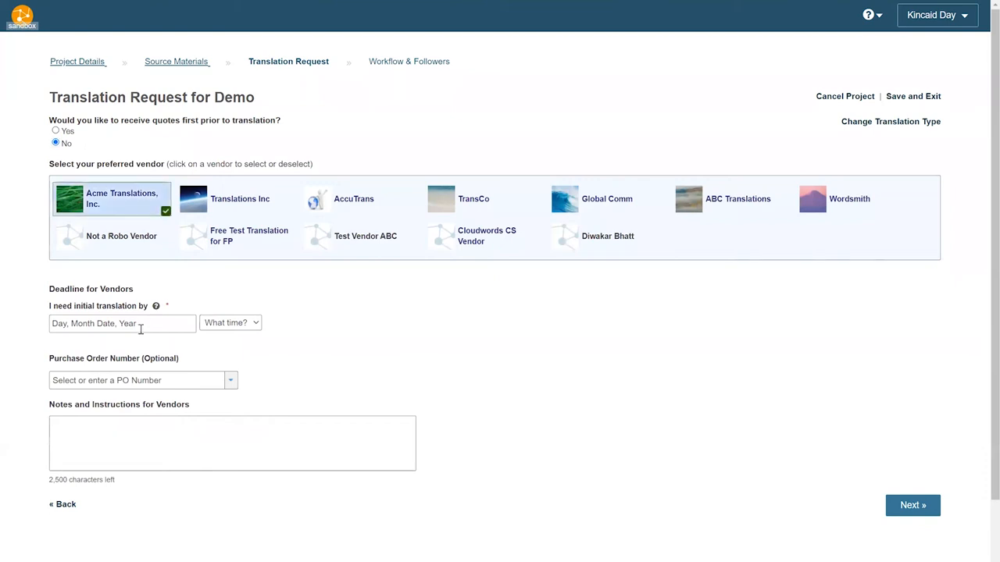
pyautogui.click(122, 324)
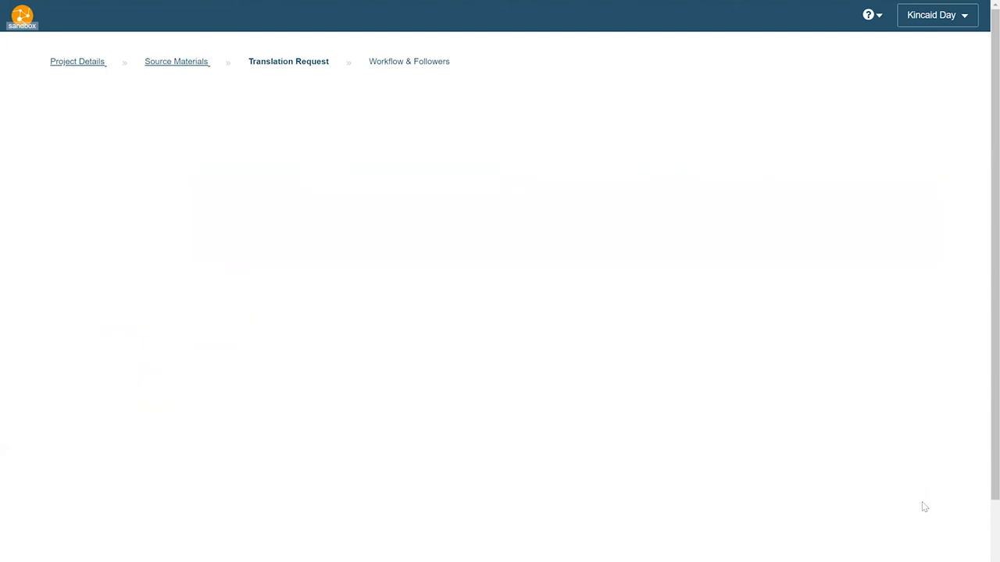
# Review the Basic 1-Step Workflow description on the Workflow & Followers page
pyautogui.click(409, 61)
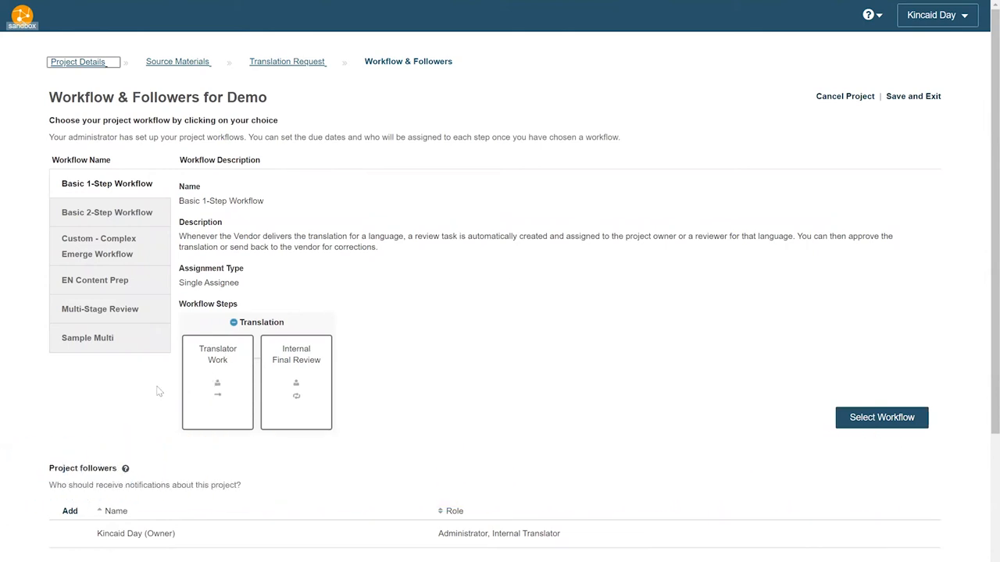
pyautogui.moveTo(274, 393)
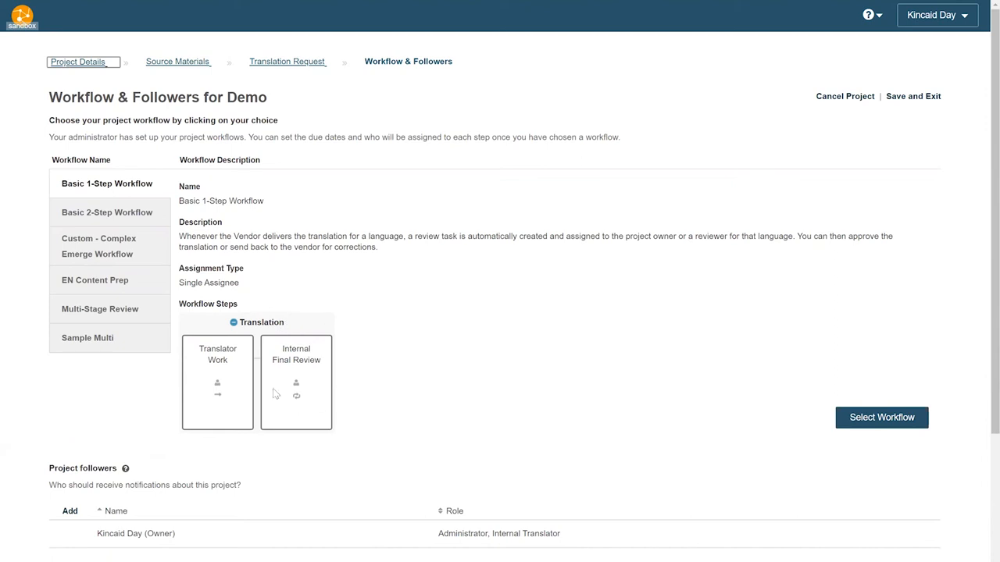
pyautogui.moveTo(398, 354)
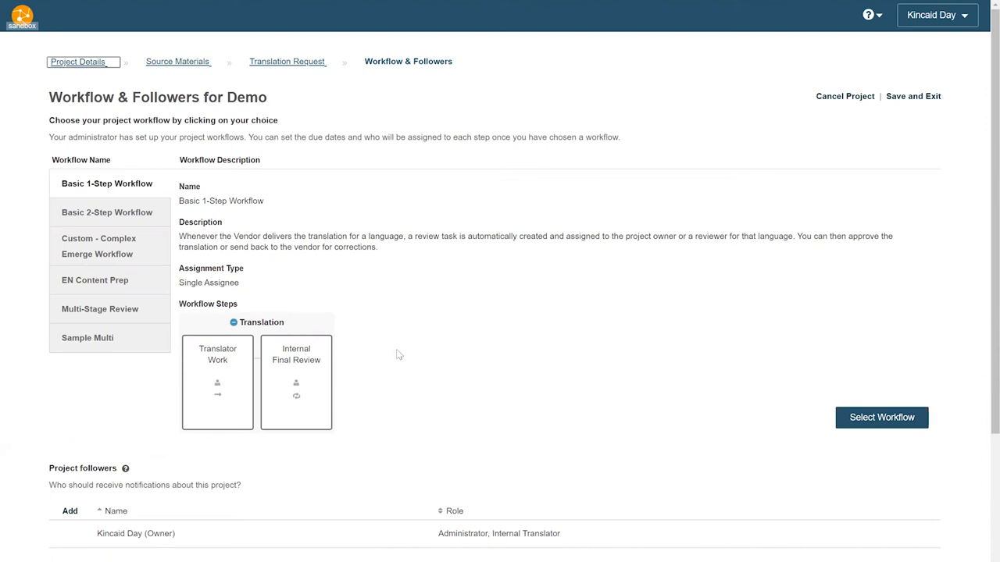
pyautogui.moveTo(500, 369)
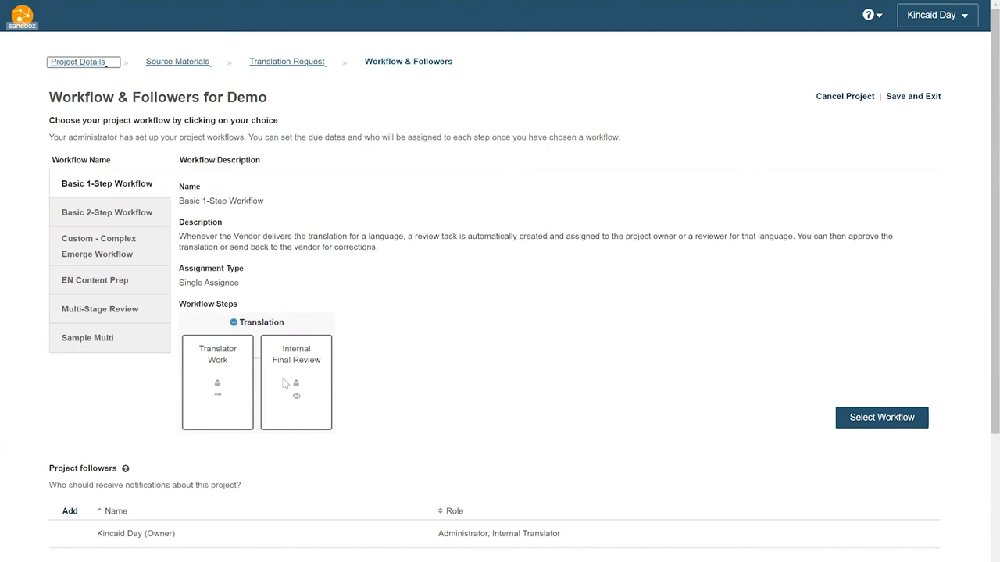
pyautogui.moveTo(887, 425)
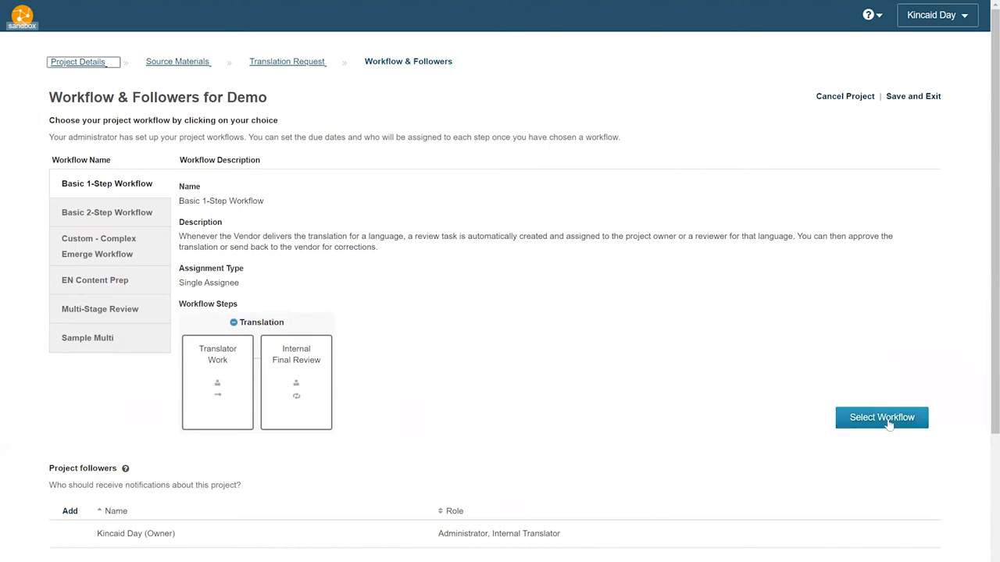
# Select Basic 1-Step Workflow, assign a project manager as German reviewer due 6/24, and submit
pyautogui.click(881, 417)
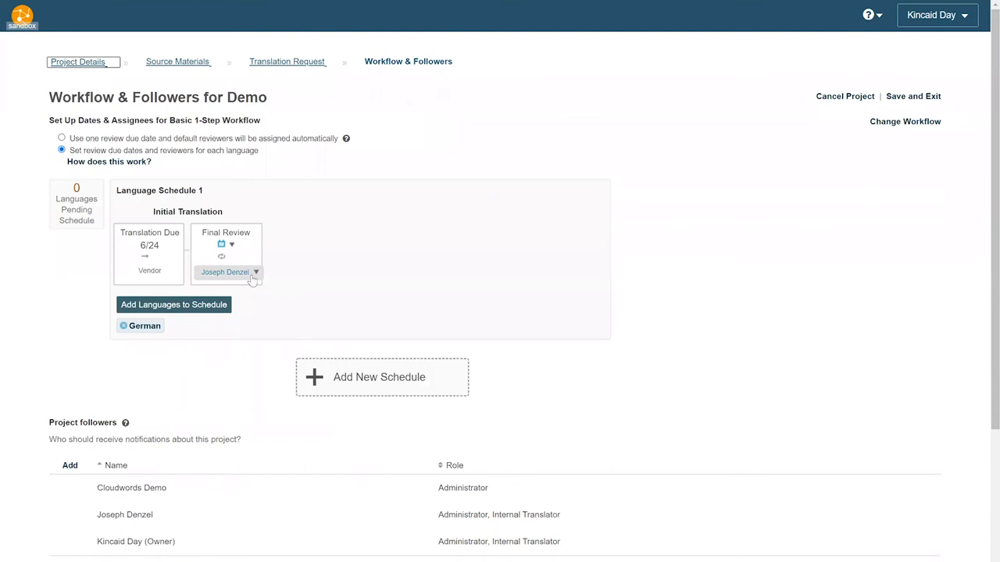
pyautogui.click(256, 272)
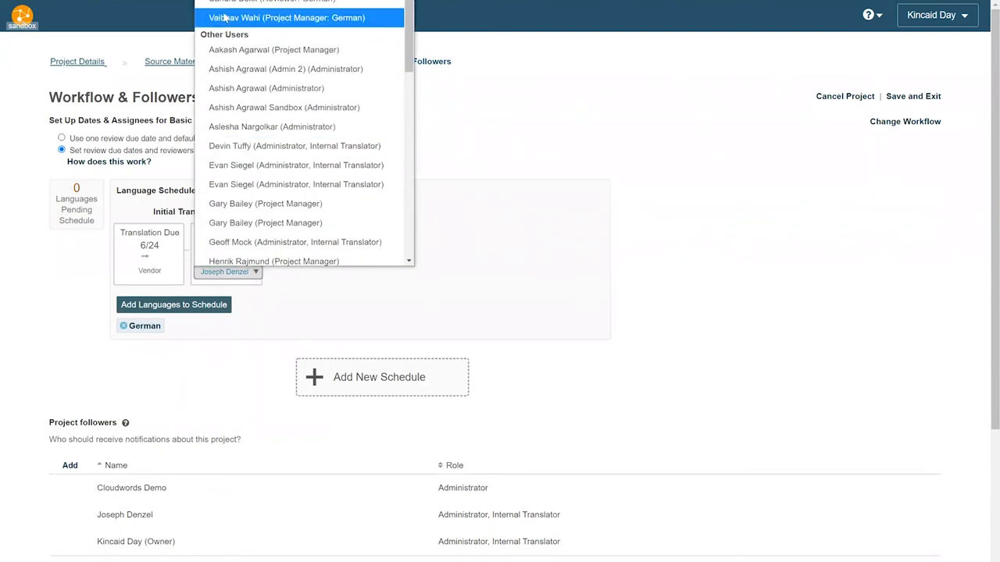
pyautogui.click(300, 17)
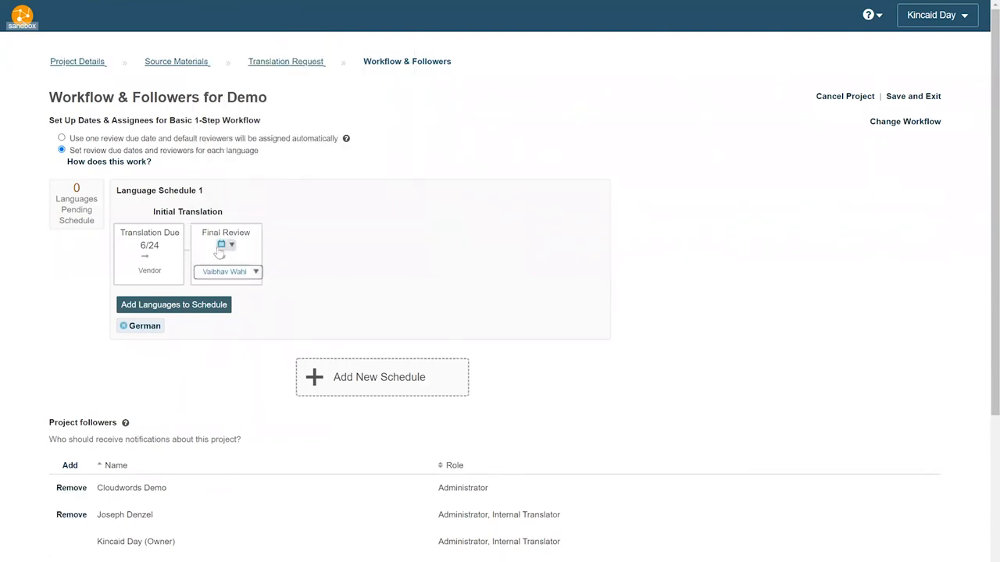
pyautogui.click(222, 244)
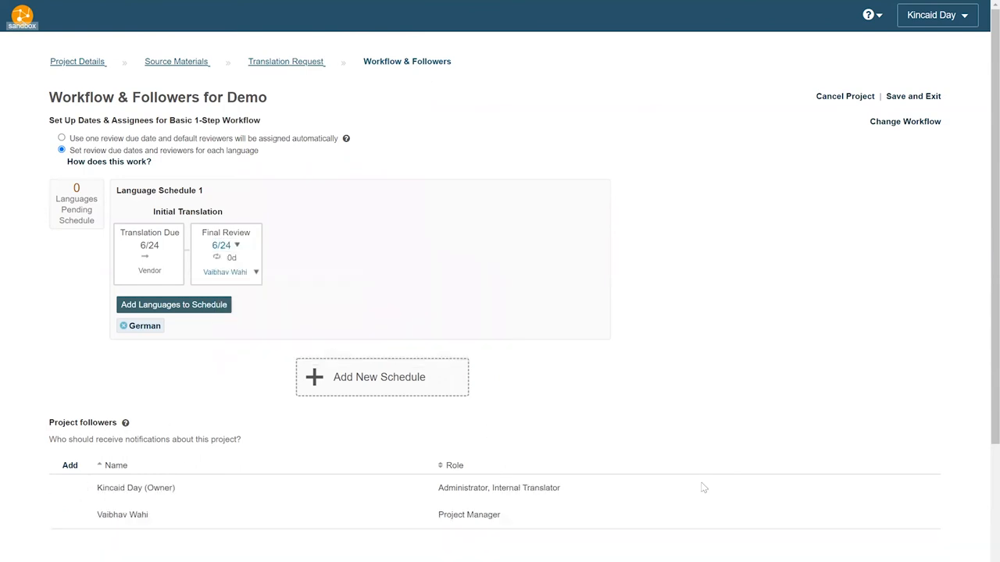
pyautogui.scroll(-3)
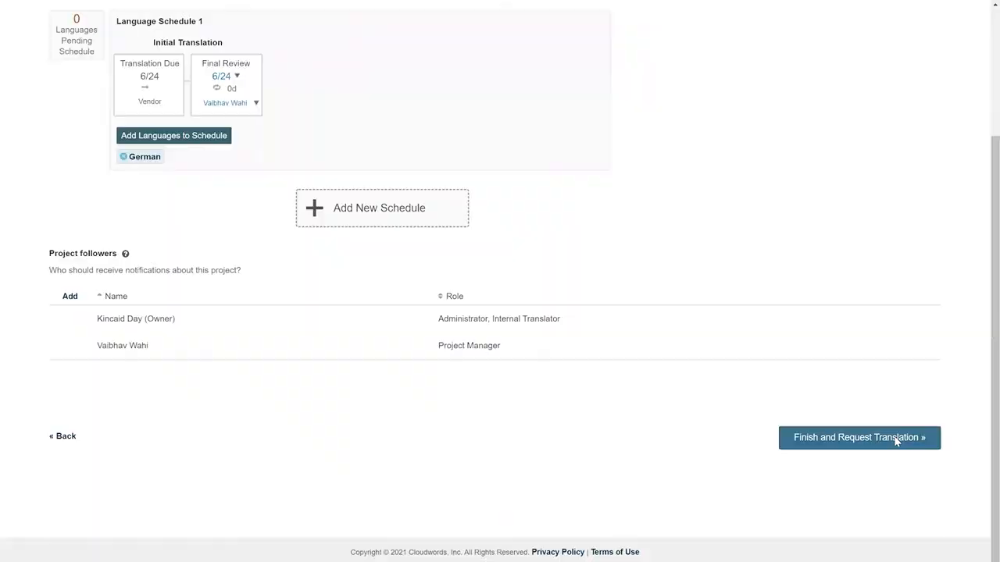
pyautogui.click(859, 437)
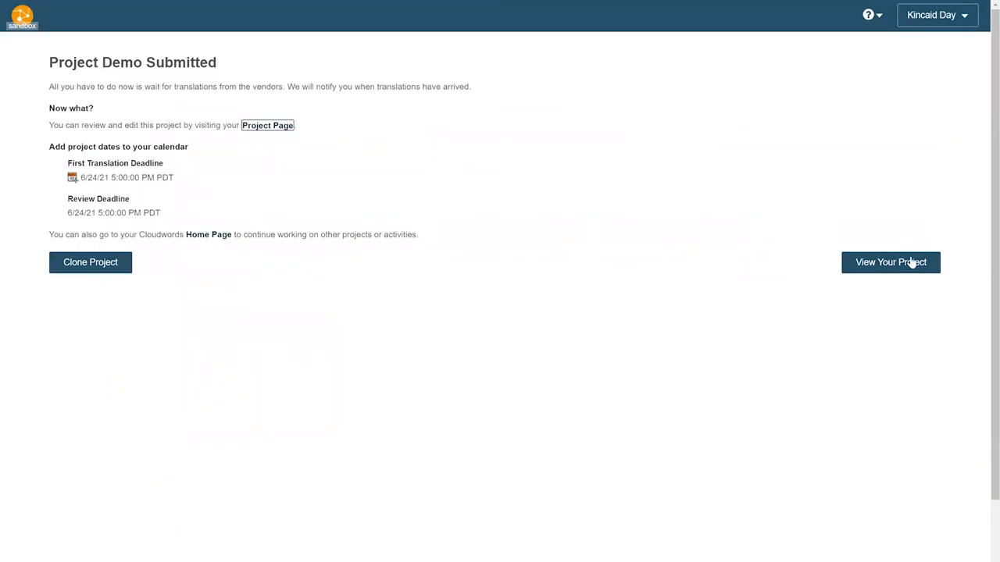
pyautogui.moveTo(752, 225)
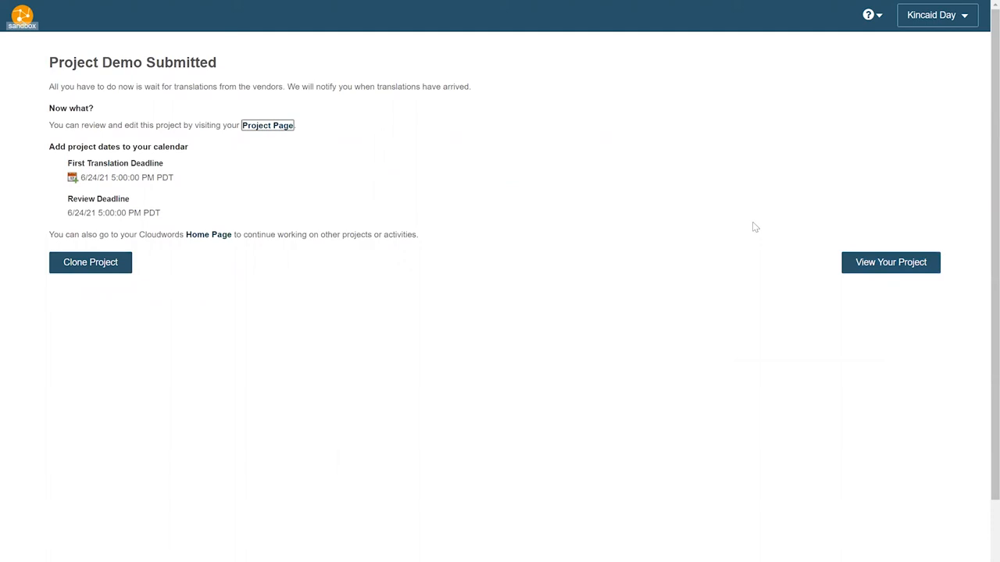
# View the submitted Demo project's page
pyautogui.click(890, 263)
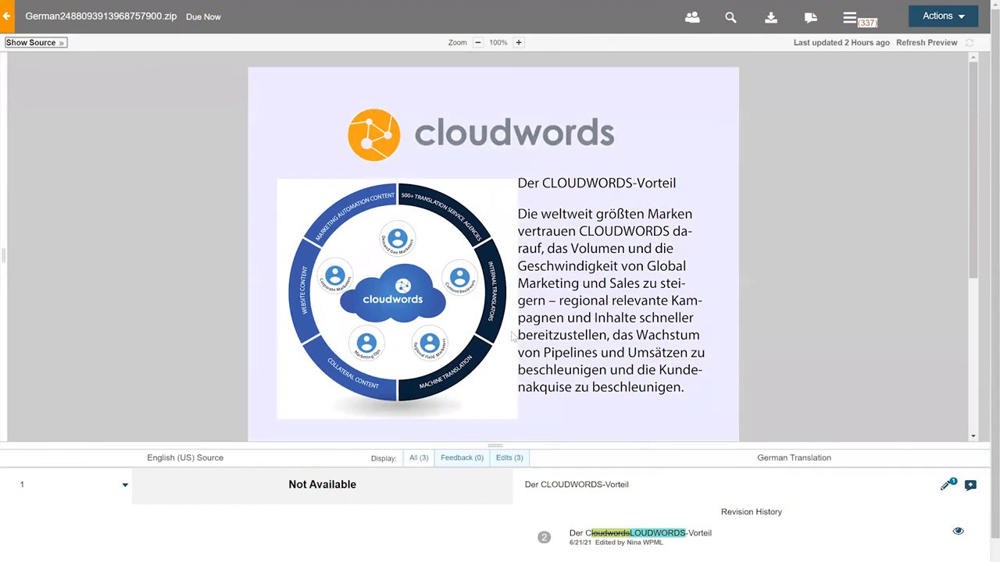
# Scroll through the German translated deliverable in the review editor
pyautogui.scroll(-3)
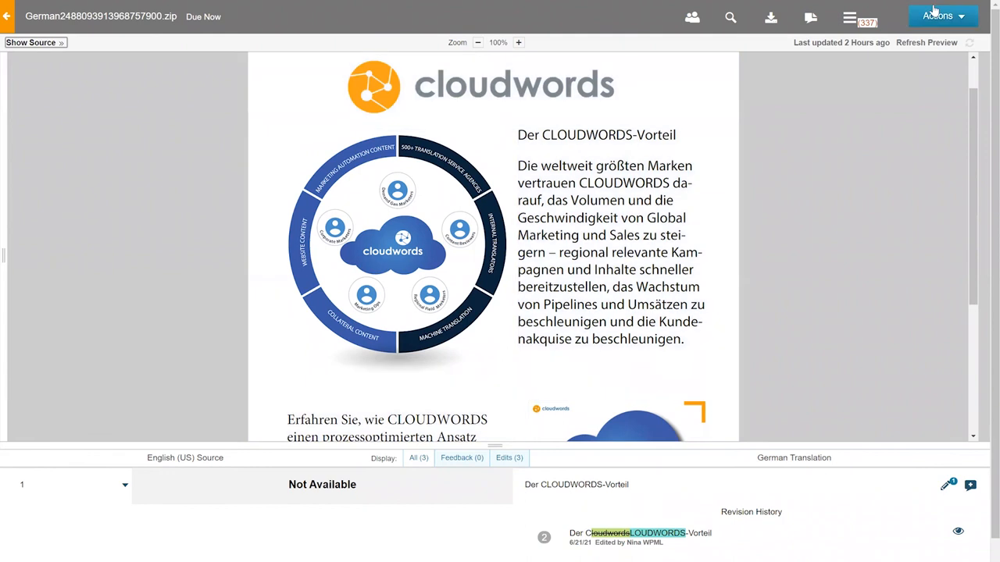
# Approve the German deliverable via Actions > Approve and submit the review
pyautogui.click(942, 16)
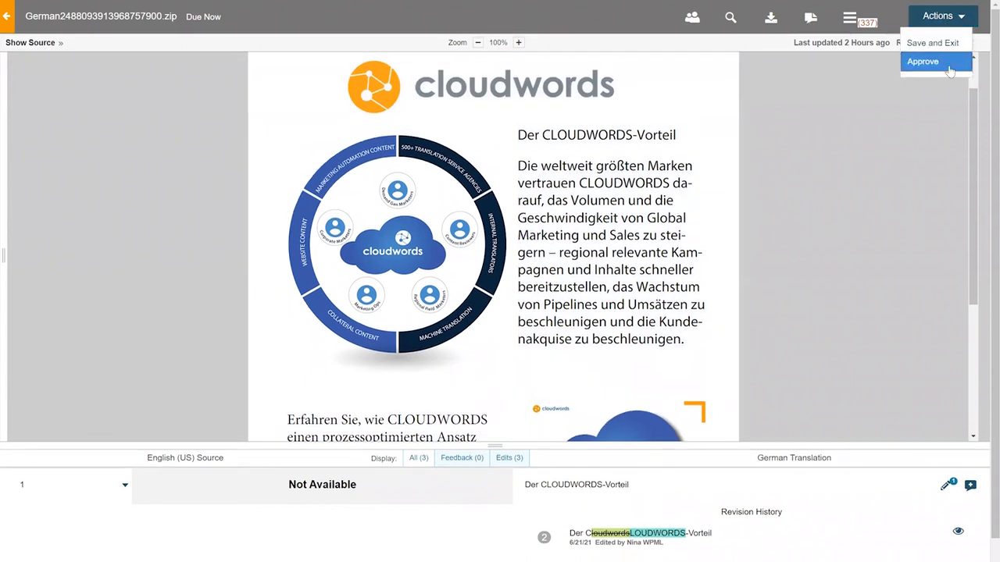
pyautogui.click(930, 61)
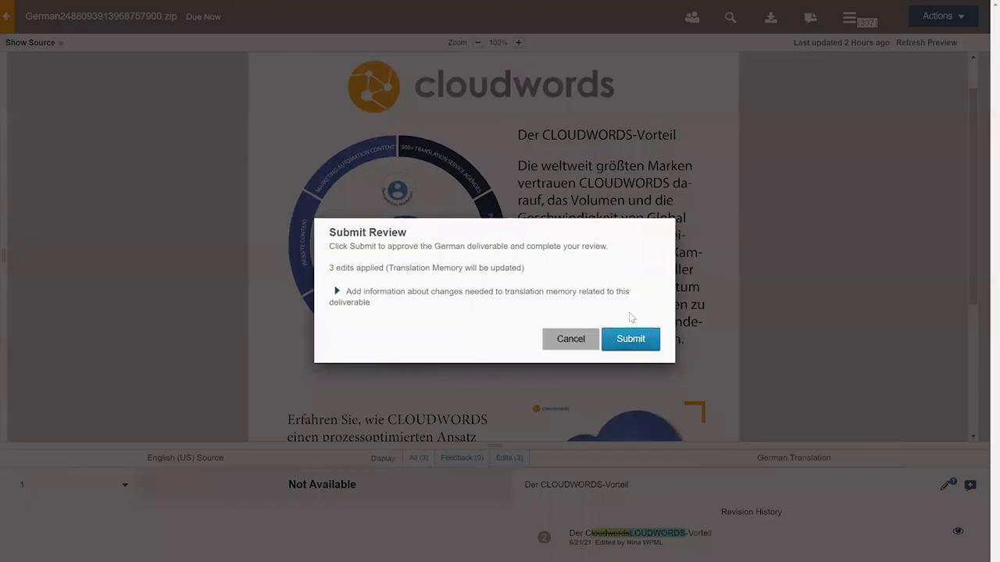
pyautogui.click(629, 339)
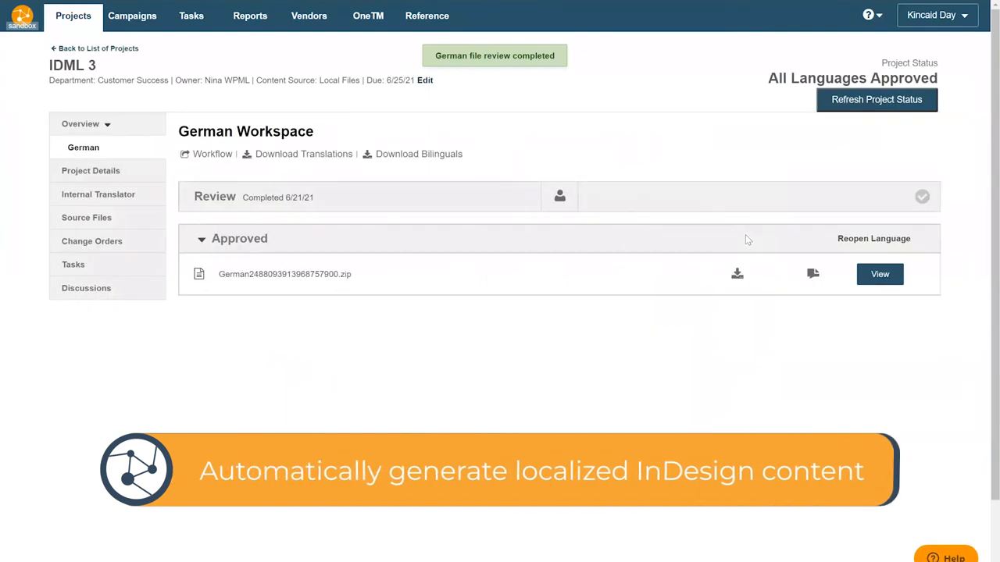
pyautogui.moveTo(716, 238)
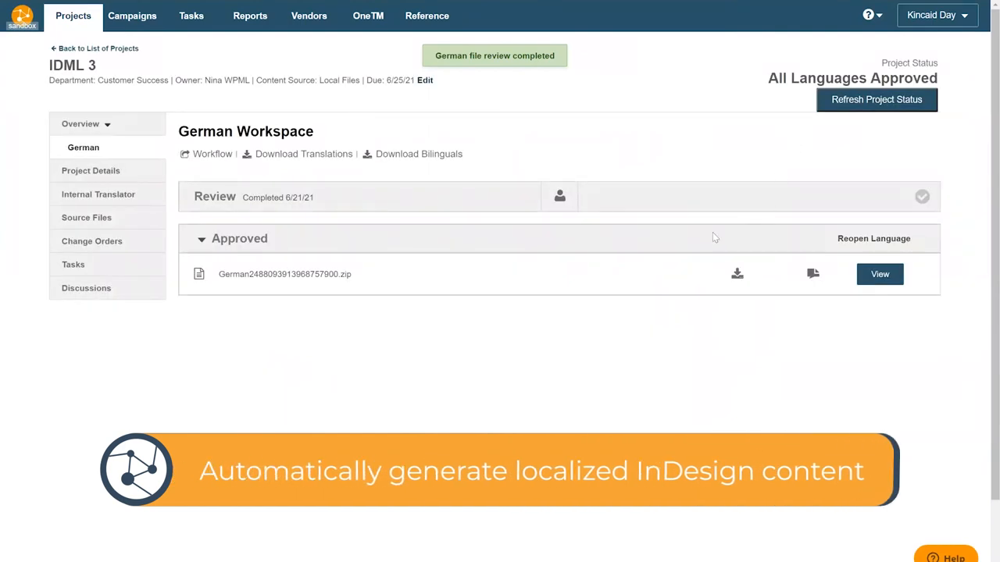